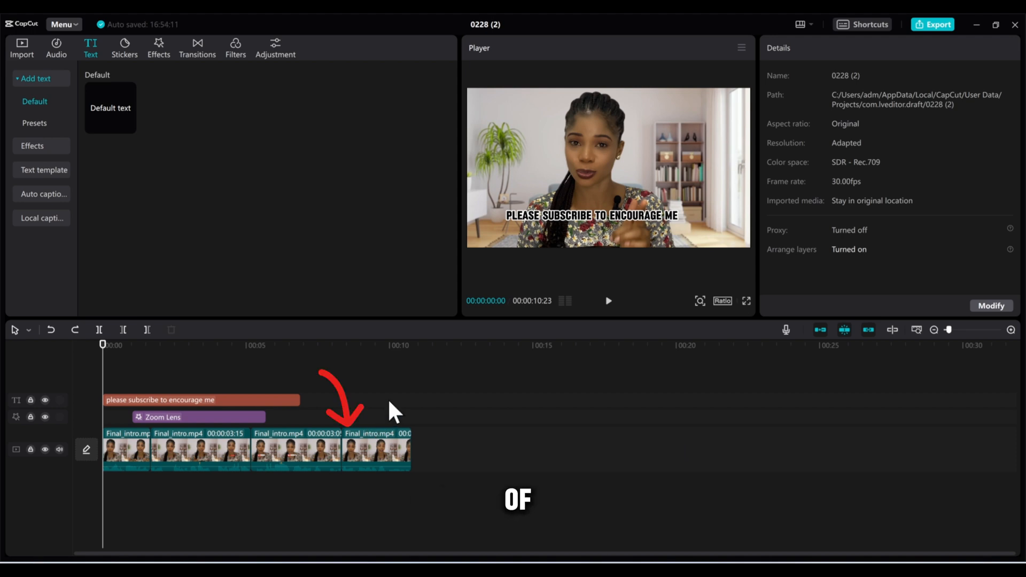
pyautogui.moveTo(404, 406)
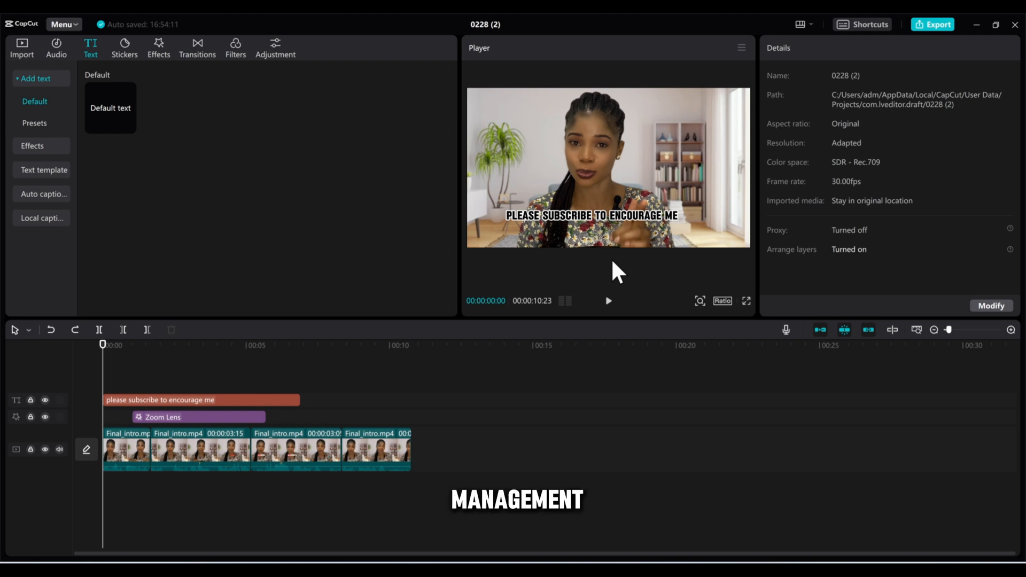
pyautogui.moveTo(573, 301)
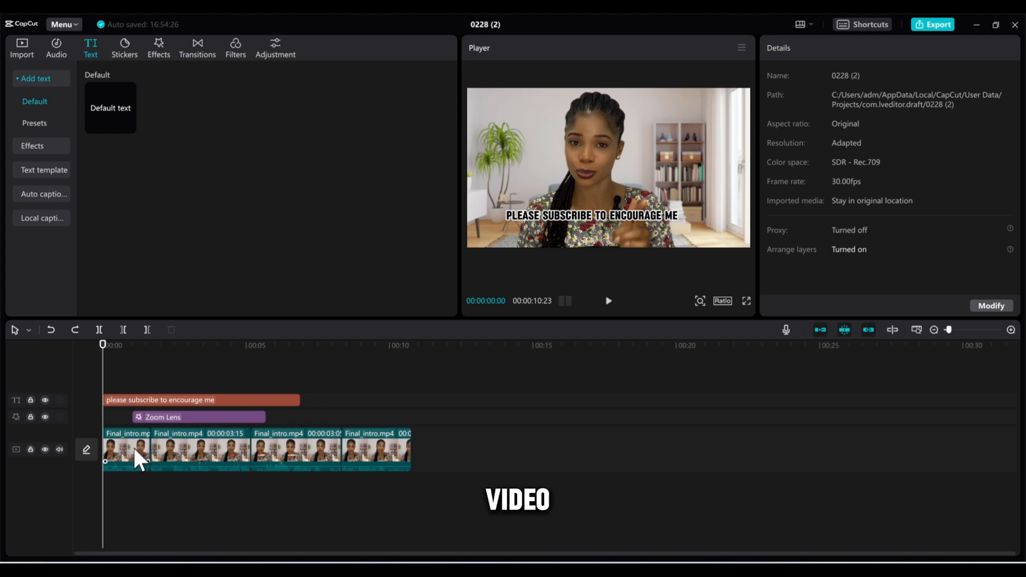
# Step: Select the 'please subscribe to encourage me' caption clip to show its ZY Fervent, size 15 text settings
pyautogui.click(126, 450)
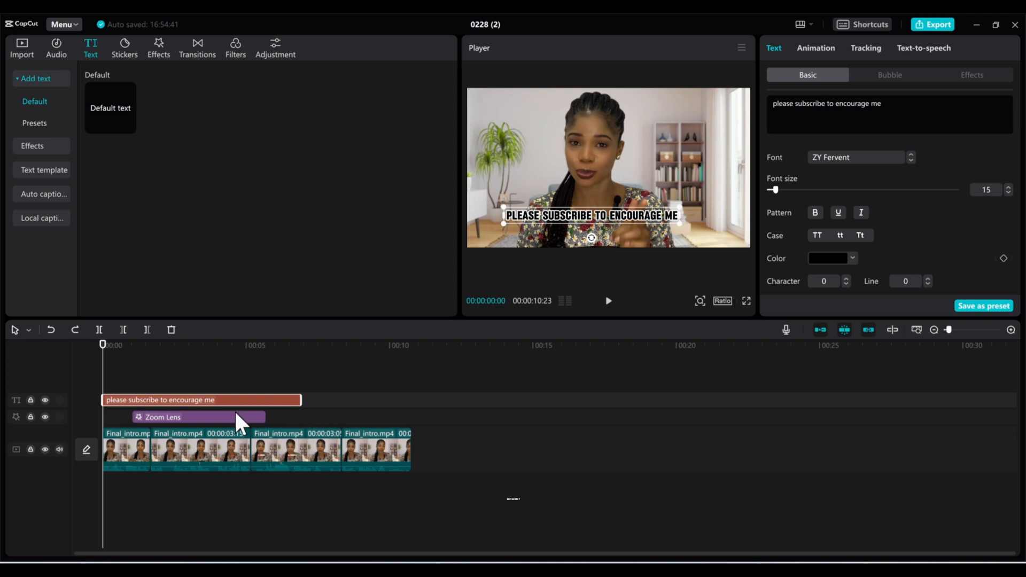
# Step: Drag the subscribe caption right to align with the second video clip's start
pyautogui.moveTo(300, 400); pyautogui.dragTo(326, 400)
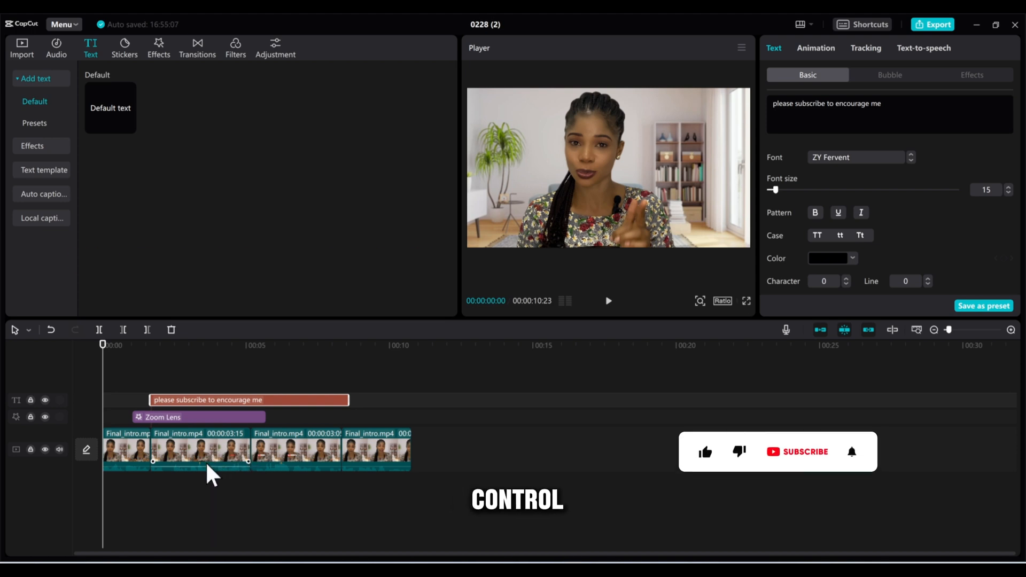
# Step: Select the video clips, Zoom Lens effect and caption, and open their context menu
pyautogui.click(199, 417)
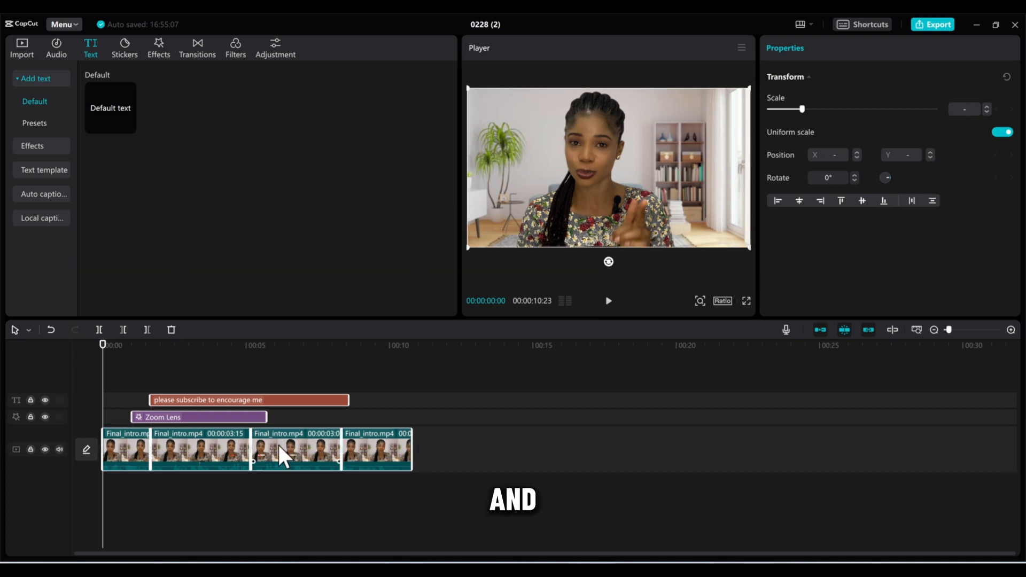
pyautogui.rightClick(282, 452)
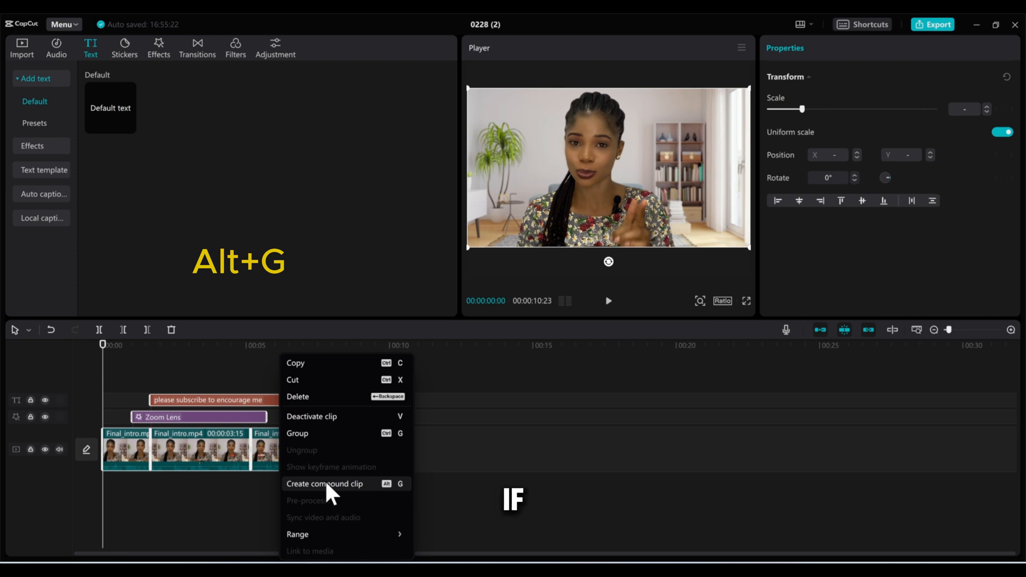
# Step: Create a compound clip from the selection and play it back in the Player
pyautogui.click(325, 484)
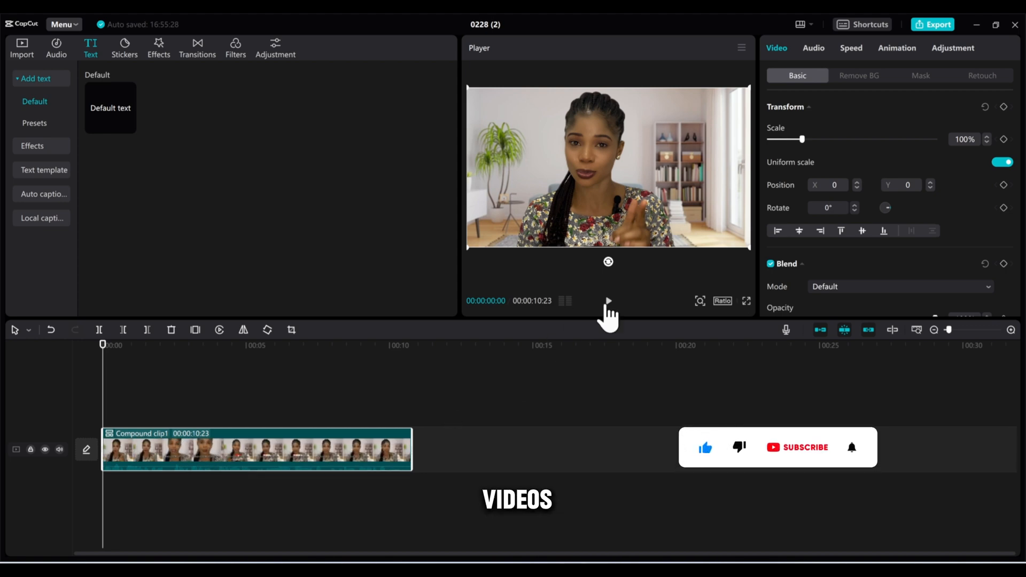
pyautogui.click(608, 302)
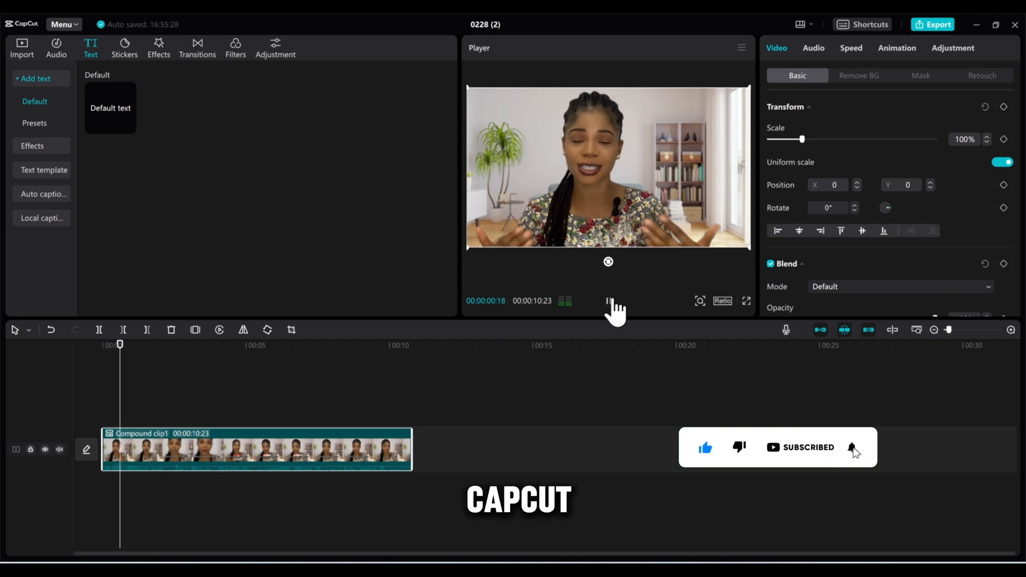